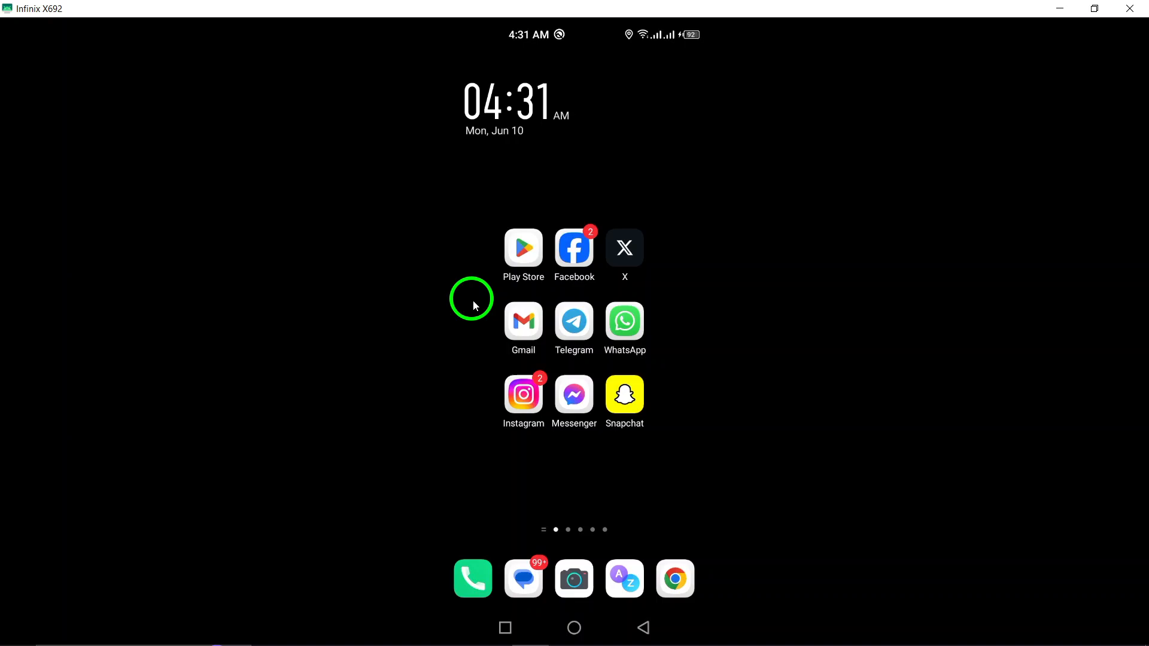
Step: Launch Gmail from the home screen to reach the Primary inbox
click(523, 320)
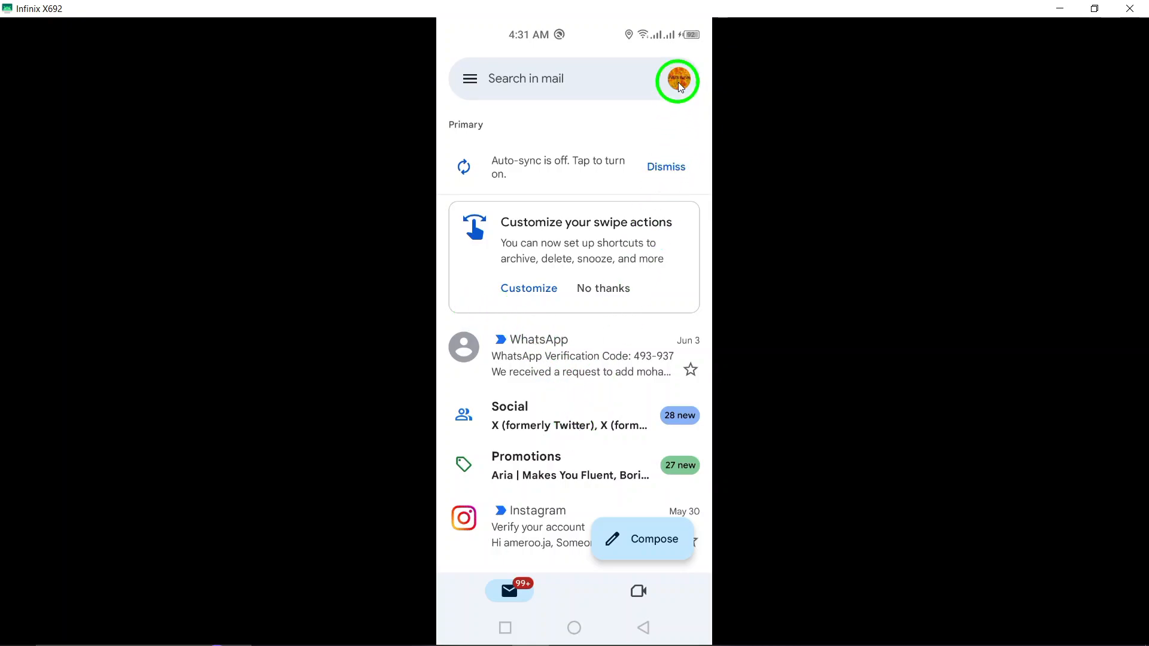
Step: From the profile avatar, reach the synced Google account and its Google Account Home page
click(678, 79)
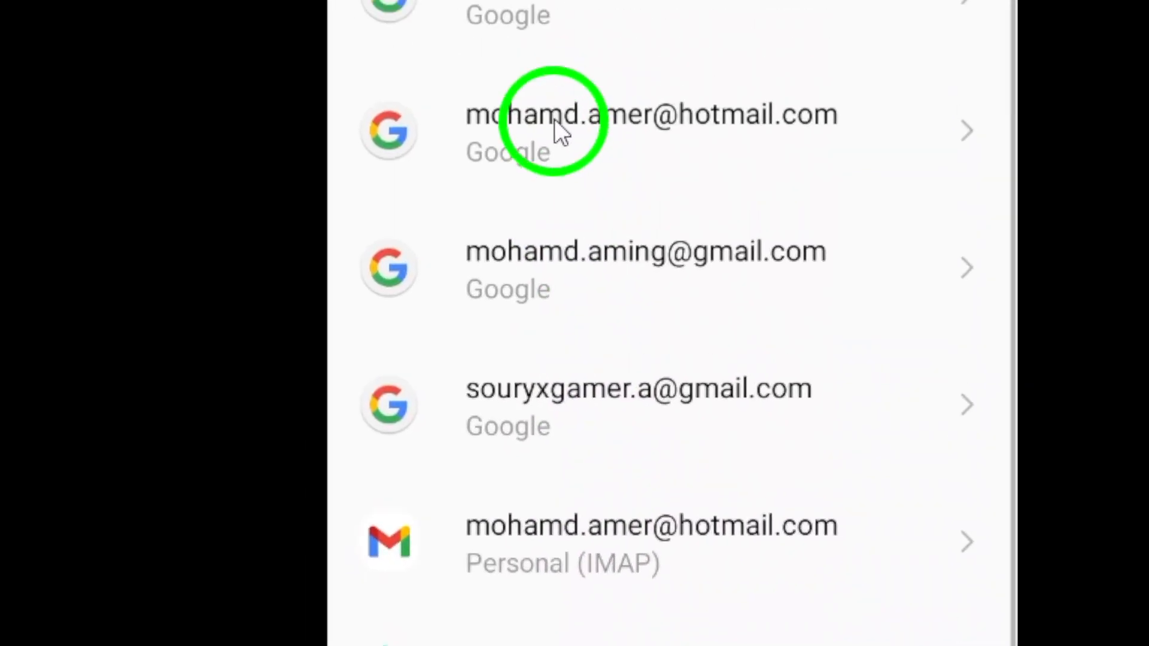
click(649, 115)
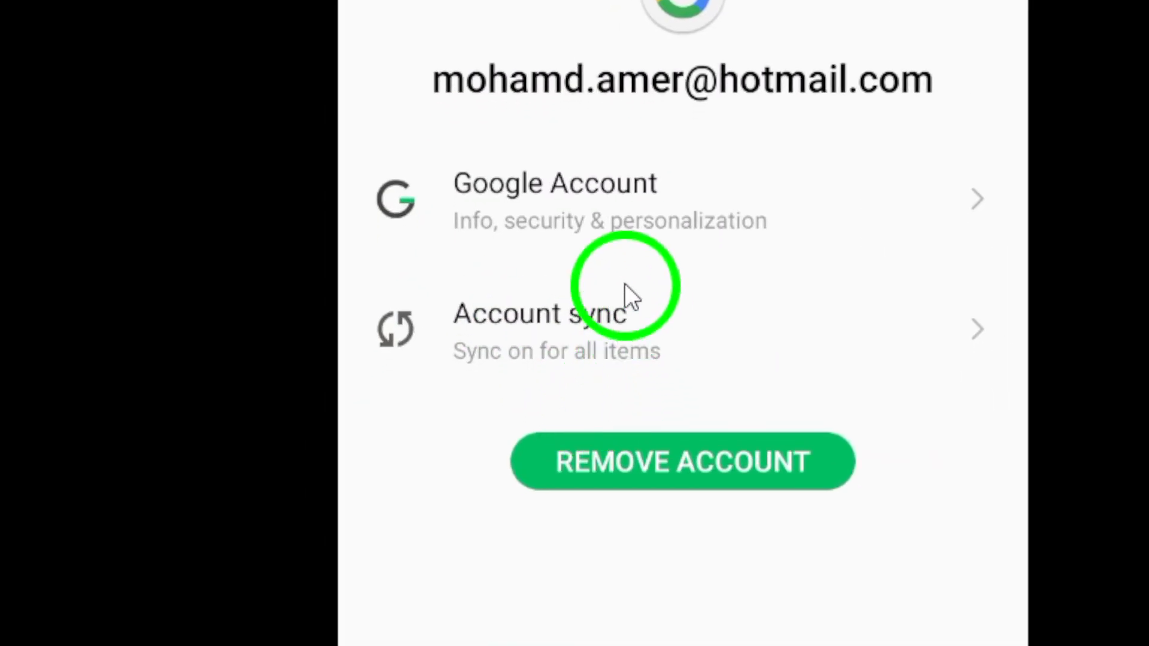
click(554, 197)
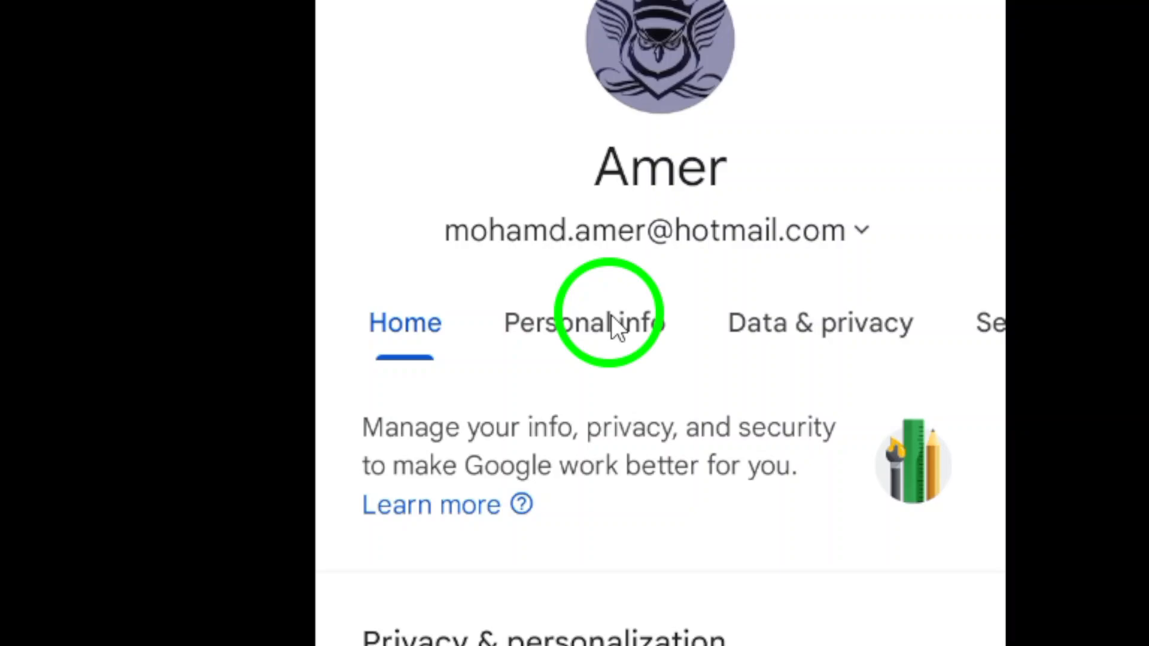
Step: Go to Personal info, then Basic info, and open the NAME details page
click(584, 322)
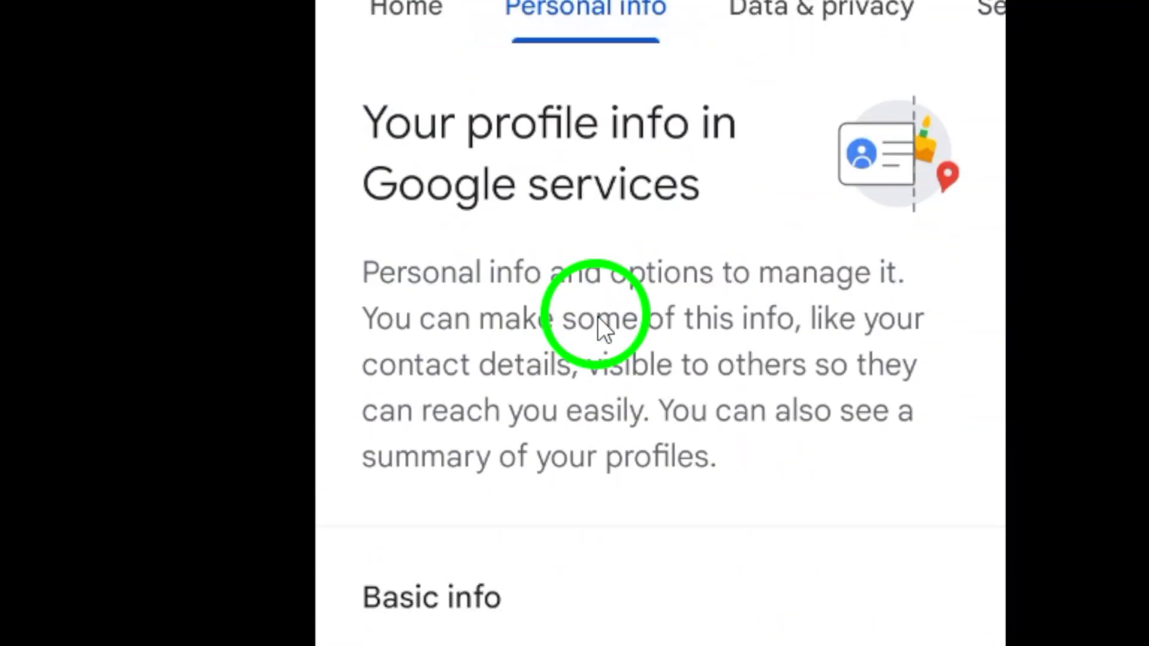
scroll(down, 3)
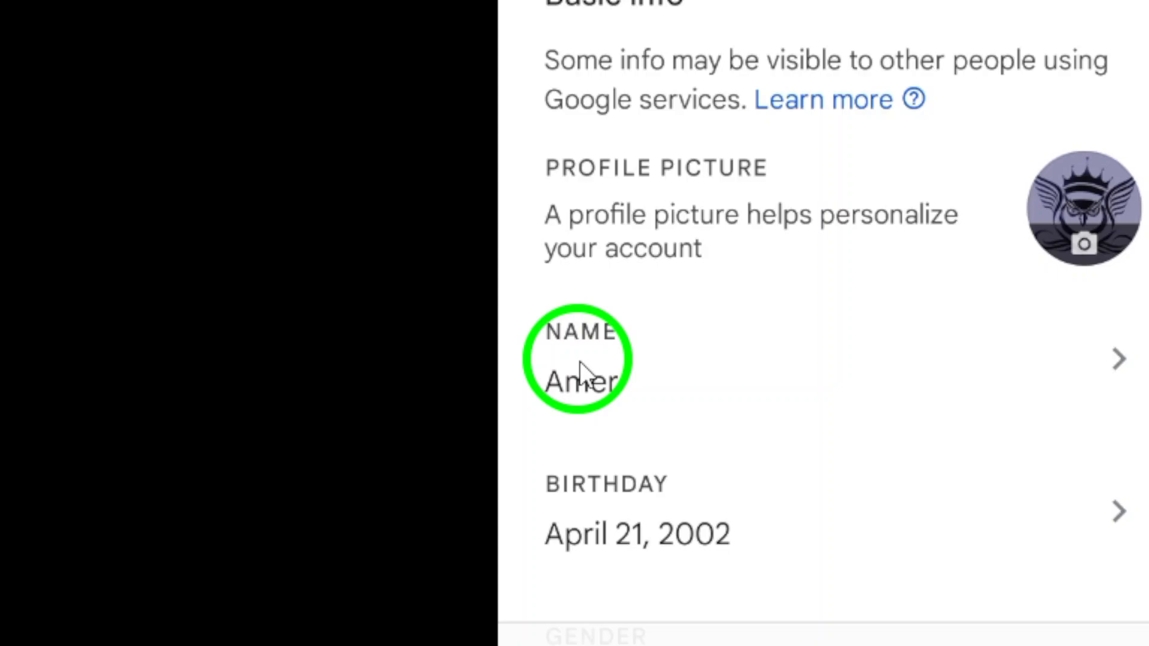
click(579, 359)
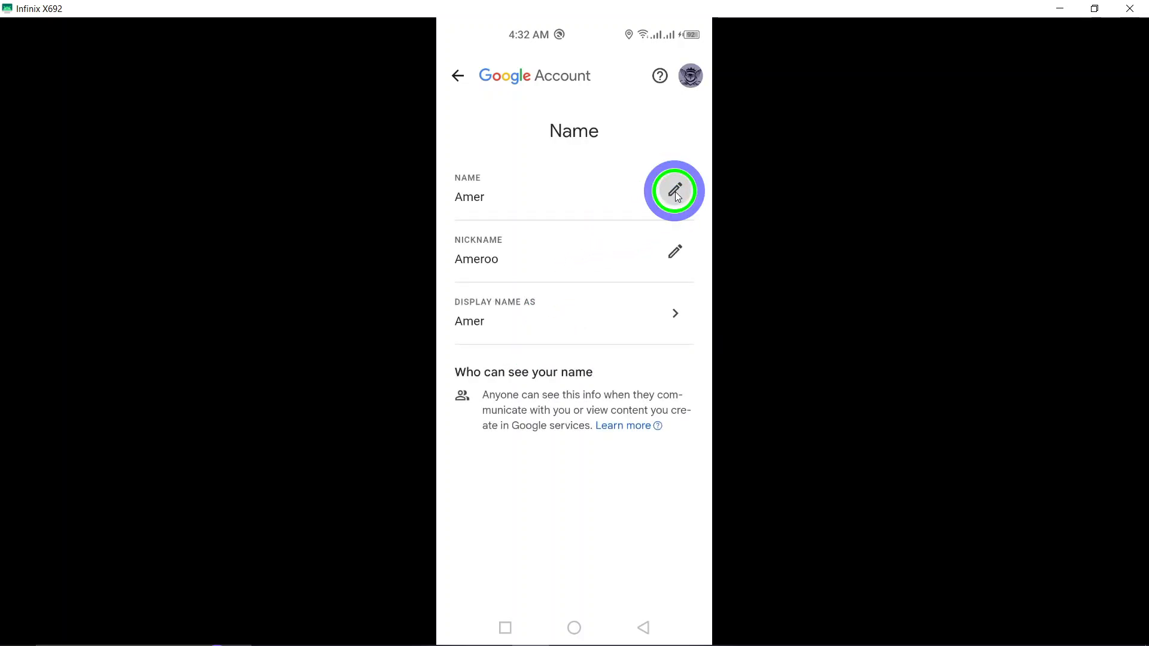
Step: Use the pencil icon to reveal the First name (Amer) / Last name form
click(674, 190)
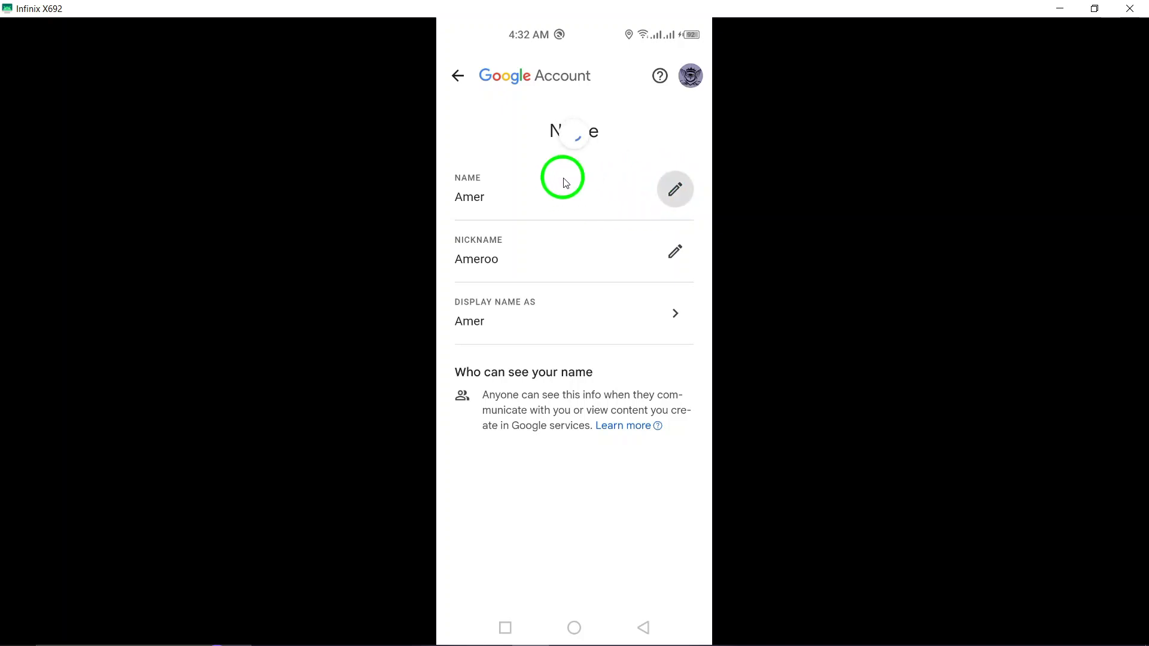
click(673, 189)
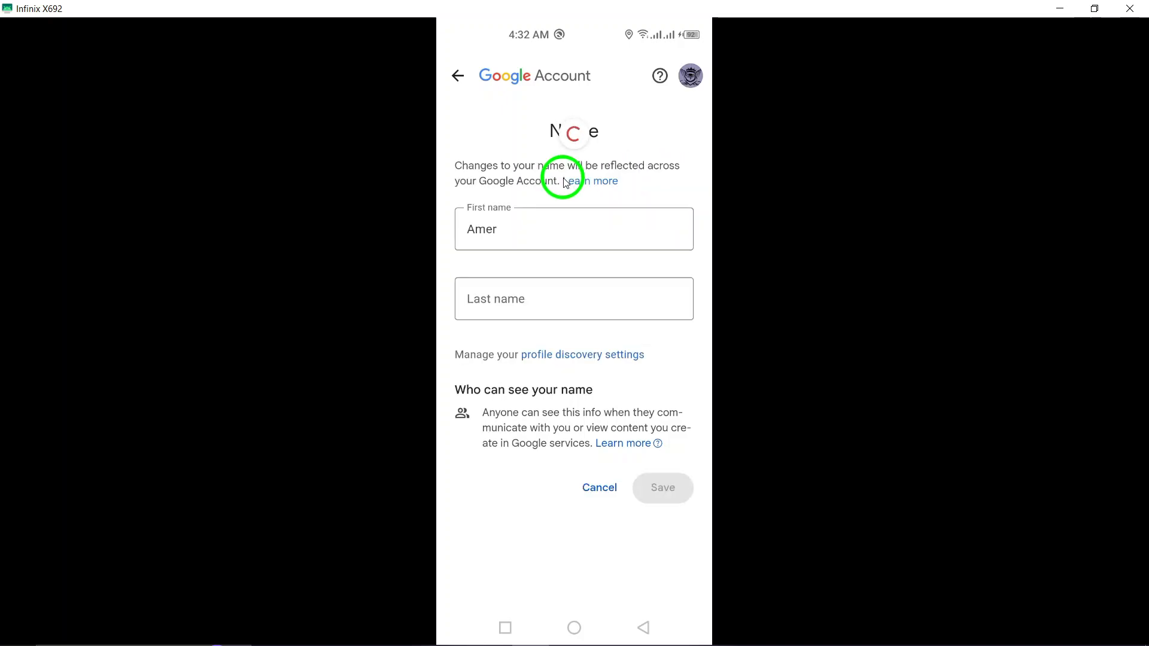
mouse_move(557, 302)
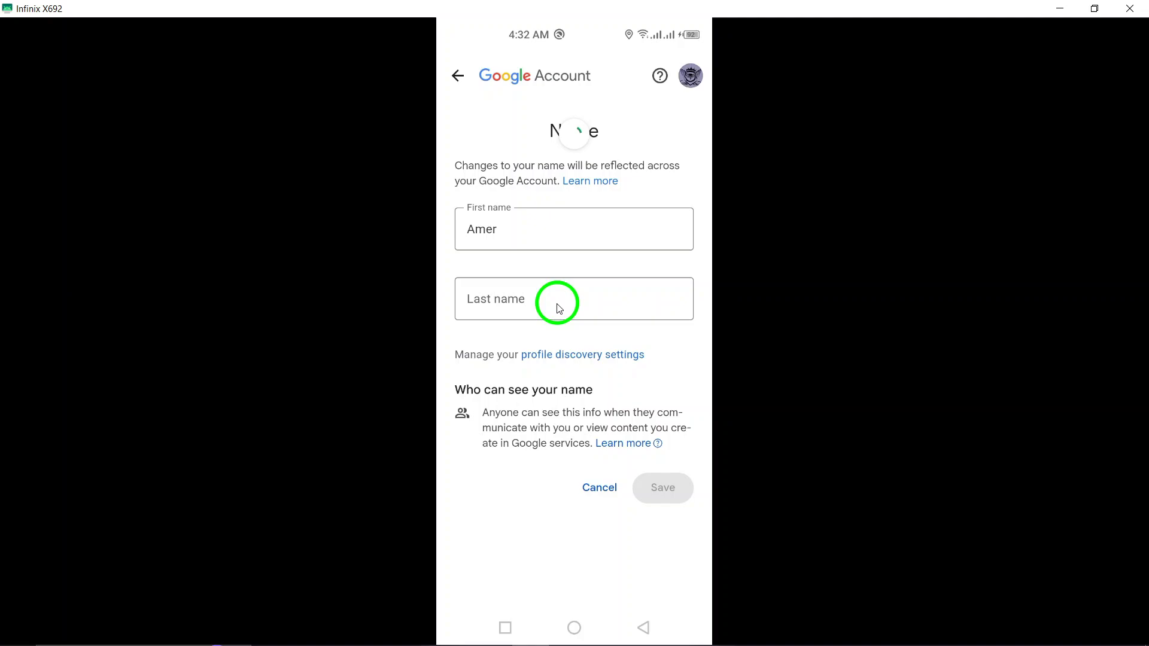
mouse_move(575, 185)
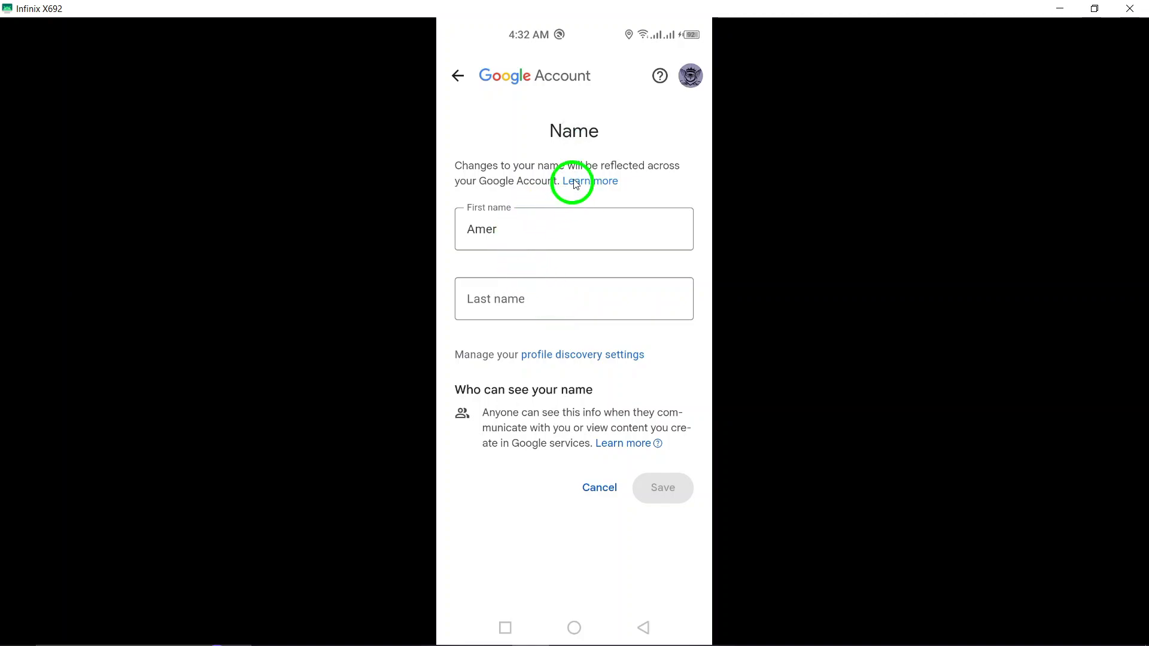